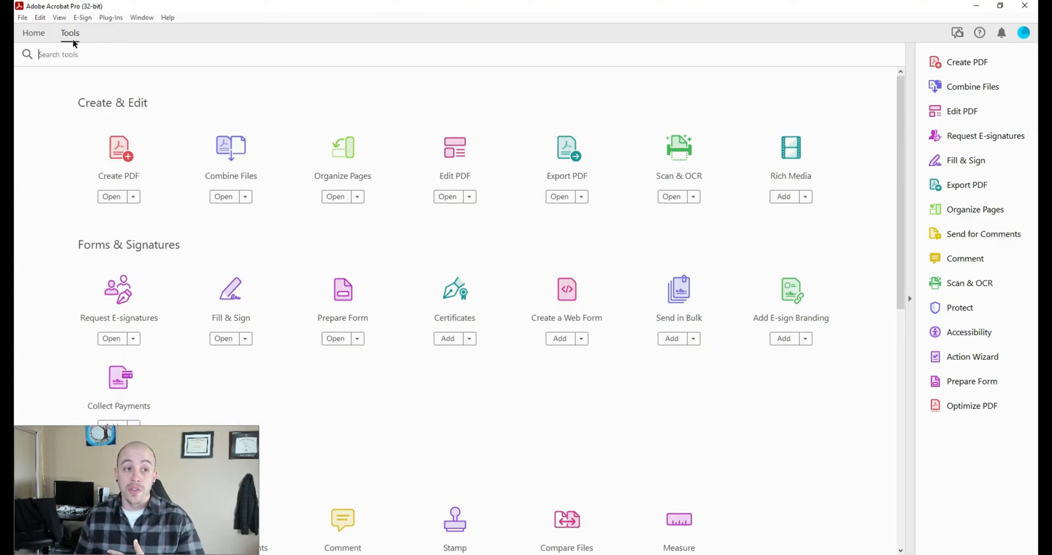
{"action": "mouse_move", "coordinate": [346, 155]}
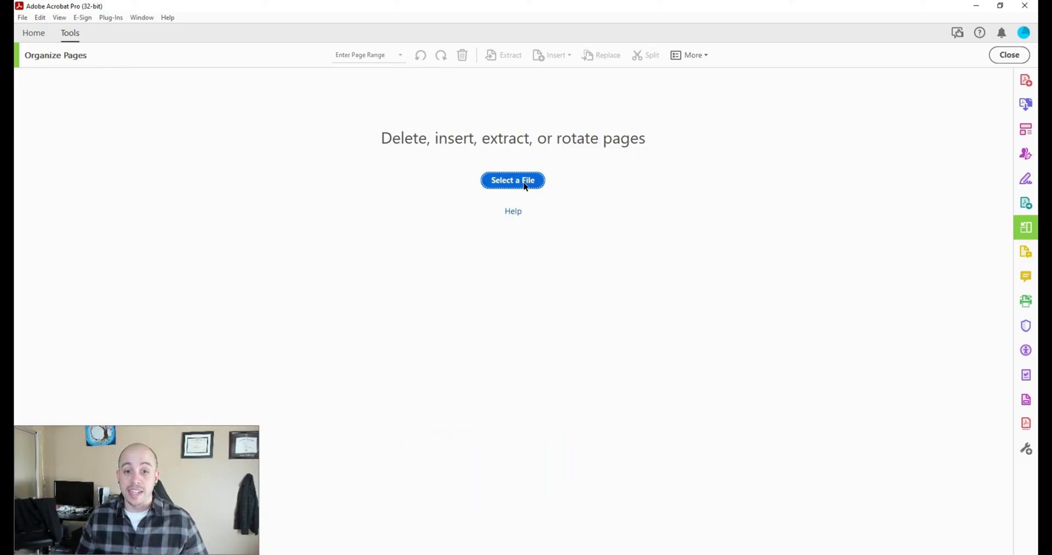
Step: Browse for a PDF to organize, showing the Sample Test Documents folder
{"action": "left_click", "coordinate": [513, 180]}
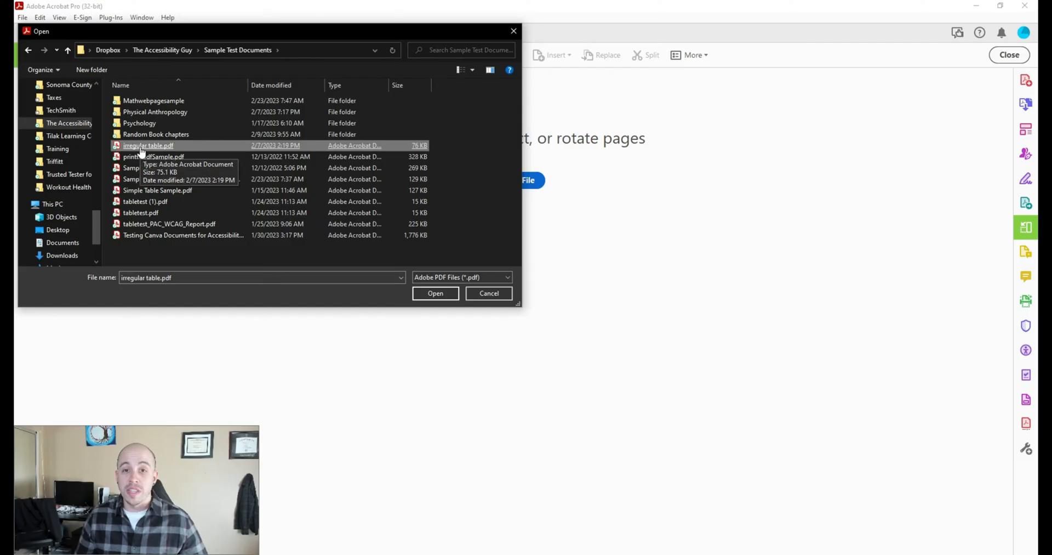
Step: Open irregular table.pdf and insert printtopdfSample.pdf after page 1
{"action": "left_click", "coordinate": [436, 292]}
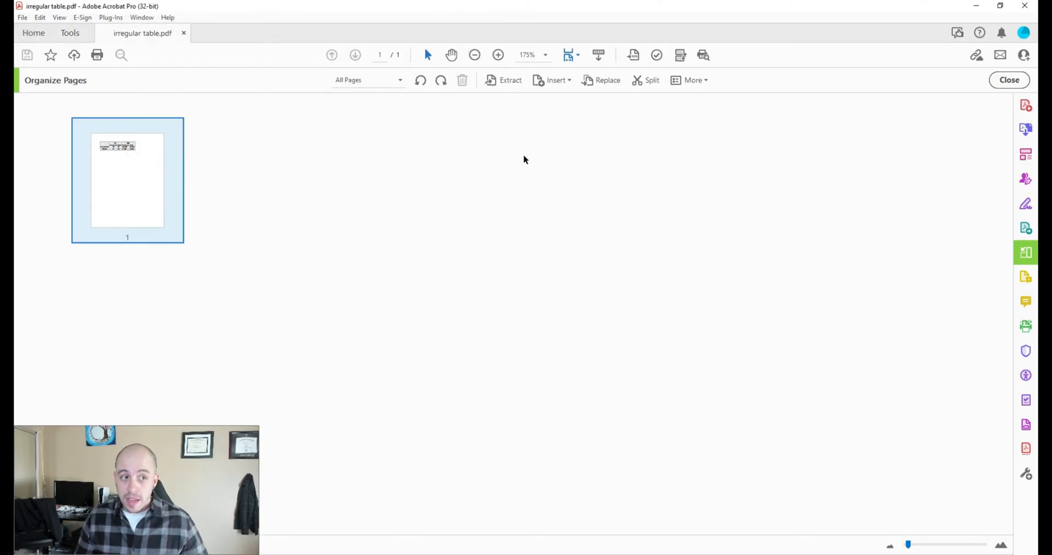
{"action": "mouse_move", "coordinate": [553, 80]}
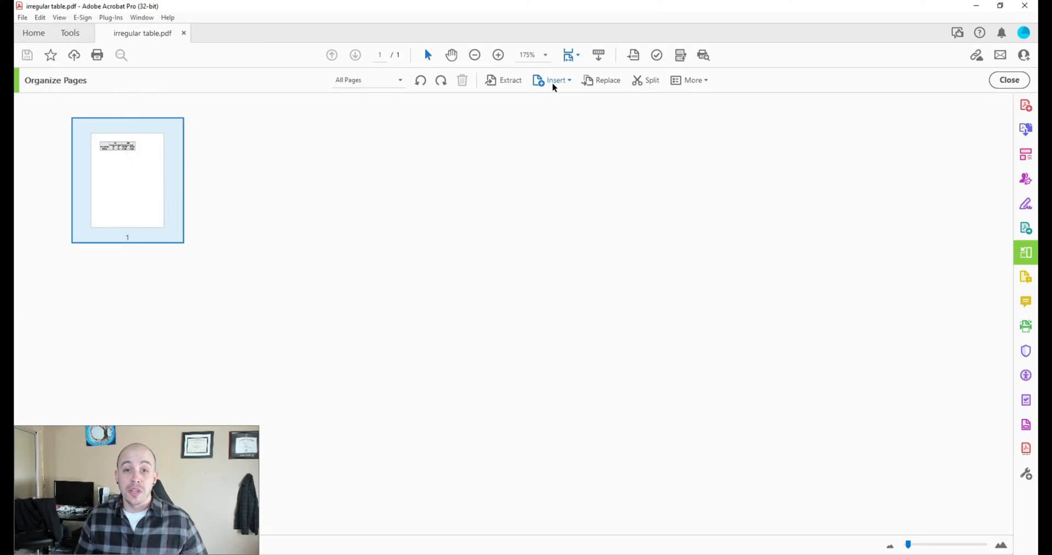
{"action": "left_click", "coordinate": [555, 80]}
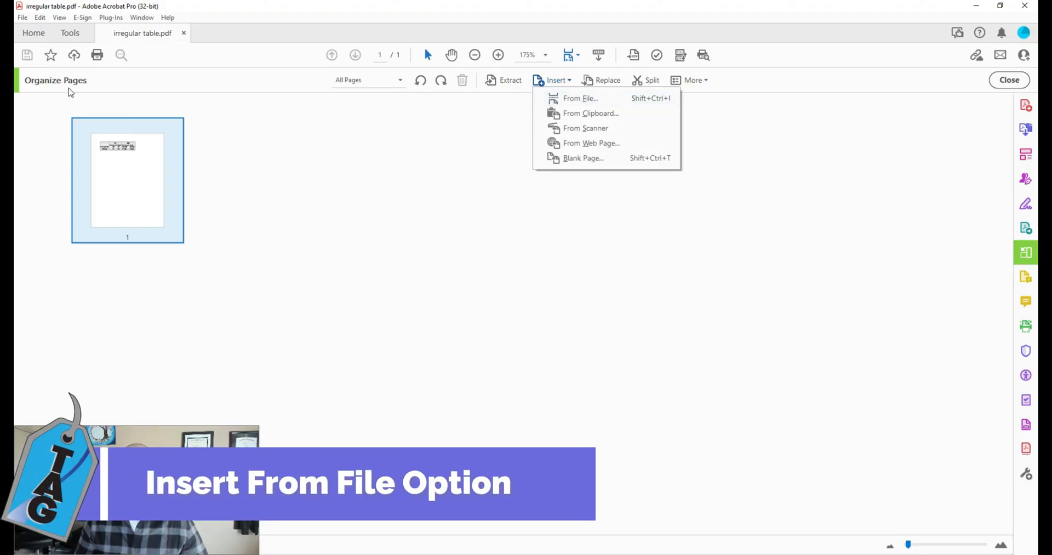
{"action": "left_click", "coordinate": [580, 98]}
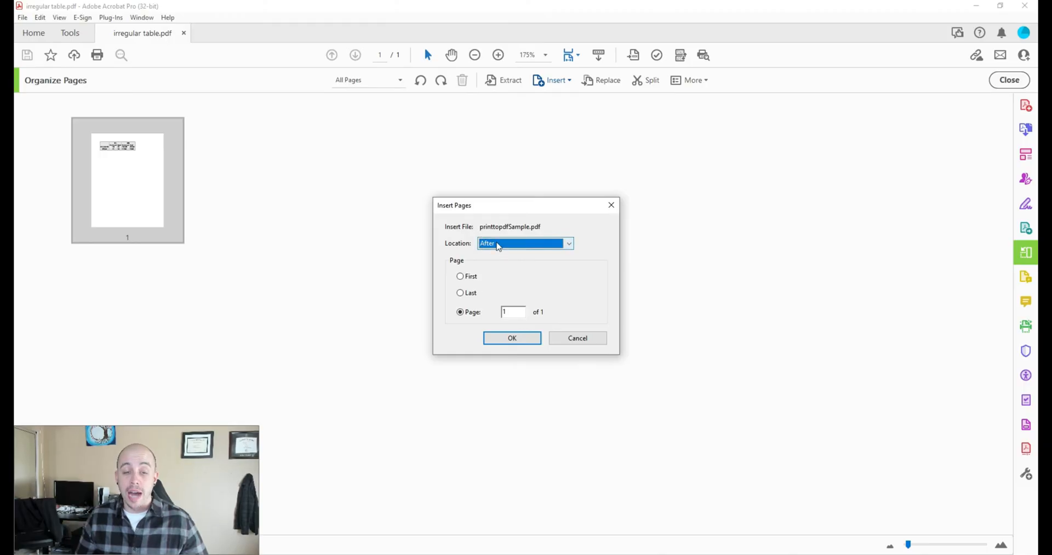
{"action": "left_click", "coordinate": [511, 337]}
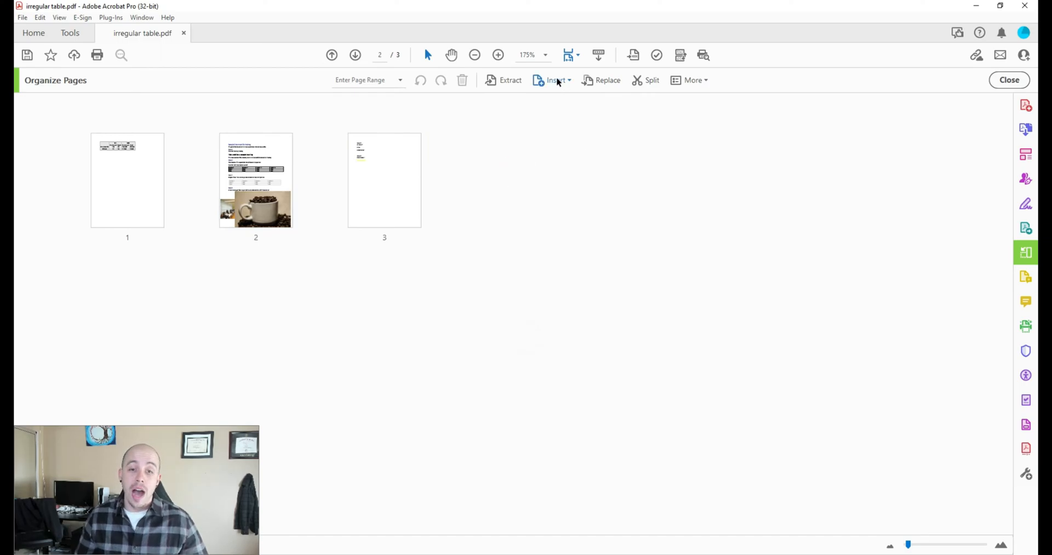
Step: Insert pages from another PDF, making a four-page document, and leave Organize Pages
{"action": "left_click", "coordinate": [556, 80]}
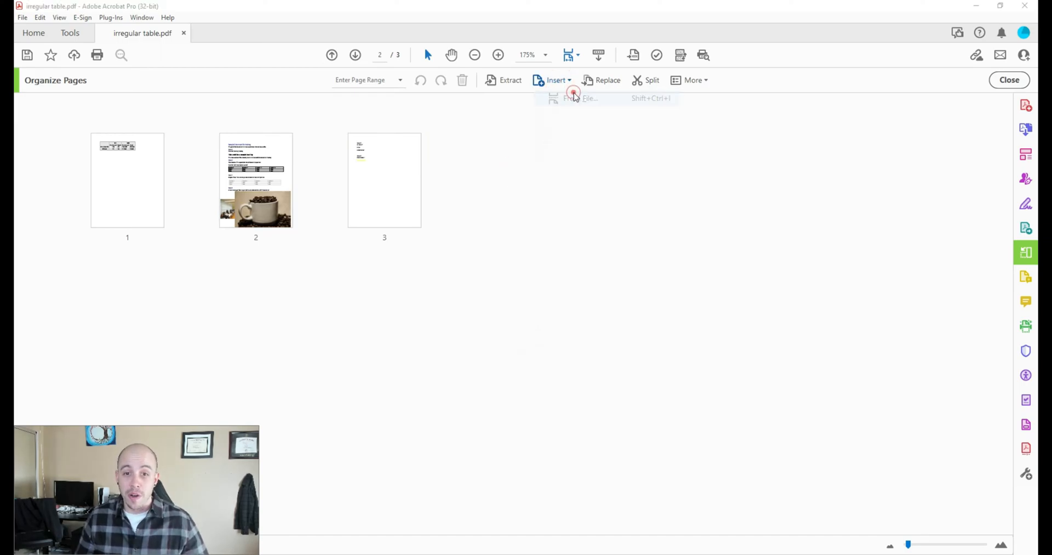
{"action": "left_click", "coordinate": [589, 97]}
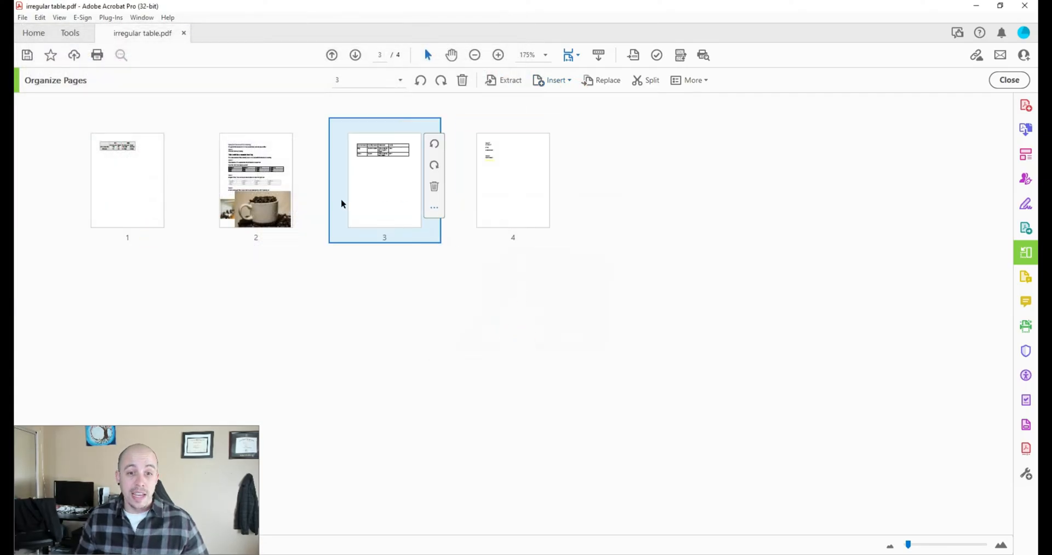
{"action": "left_click", "coordinate": [1010, 80]}
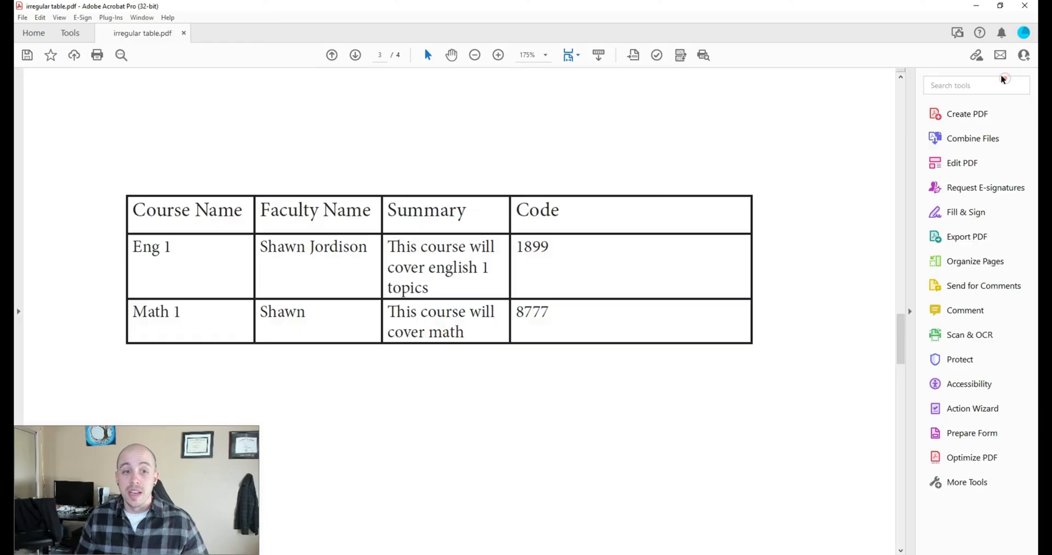
Step: Return to page 1 and begin moving the short text page thumbnail forward
{"action": "scroll", "scroll_direction": "up", "scroll_amount": 3}
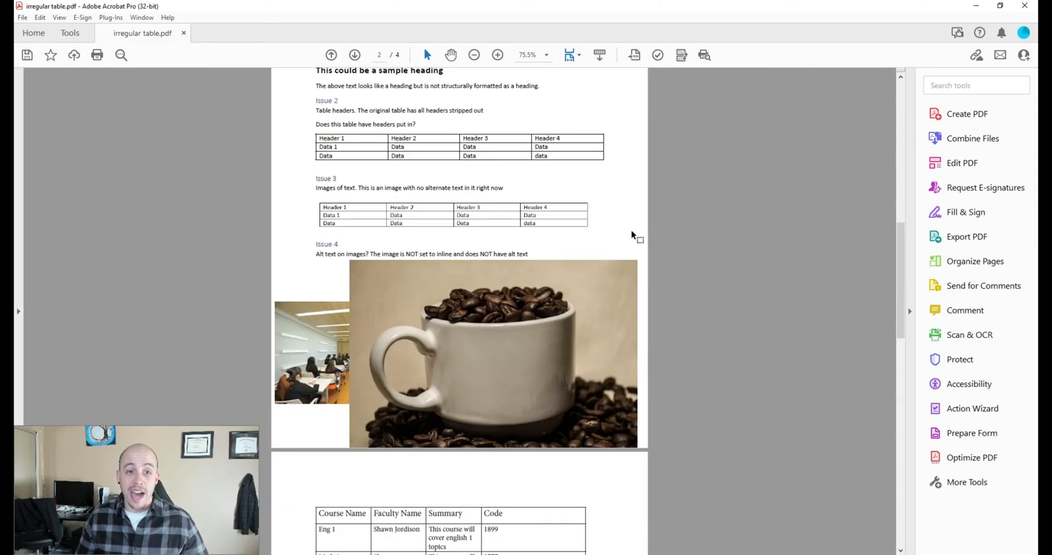
{"action": "left_click", "coordinate": [331, 55]}
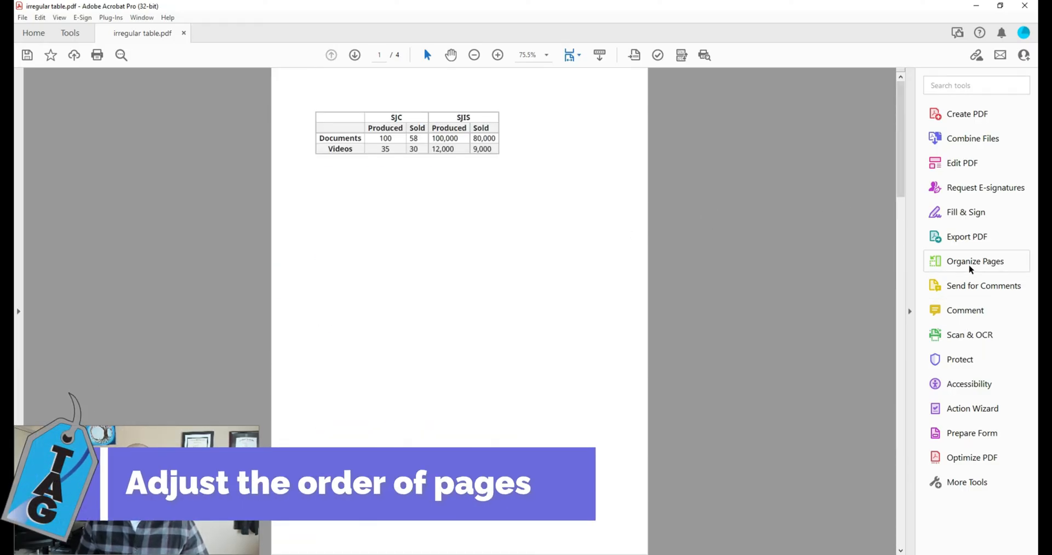
{"action": "left_click", "coordinate": [975, 261]}
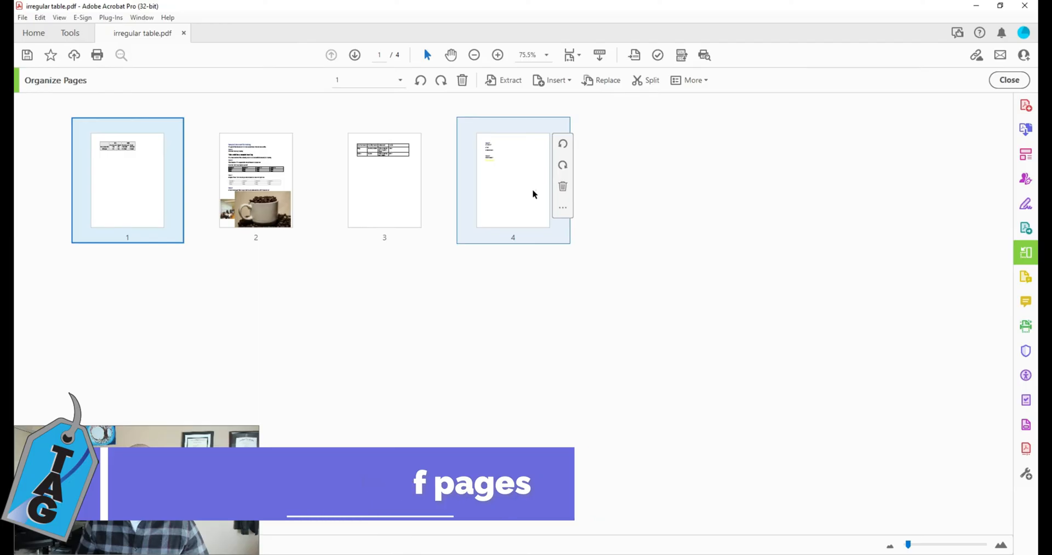
{"action": "left_click_drag", "start_coordinate": [513, 181], "coordinate": [256, 181]}
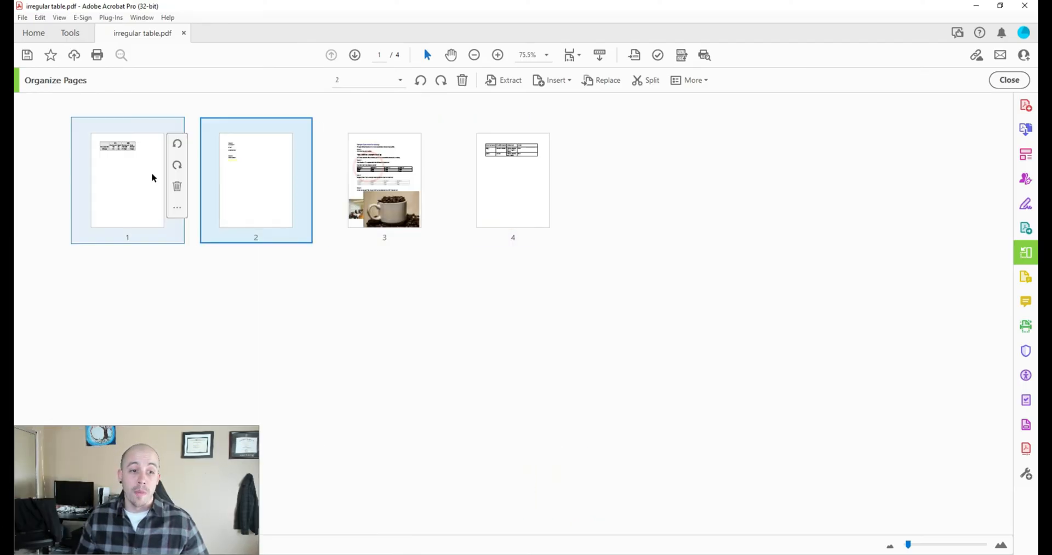
Step: Place the short text page third, after the coffee-mug page, and view page 1
{"action": "left_click", "coordinate": [384, 180]}
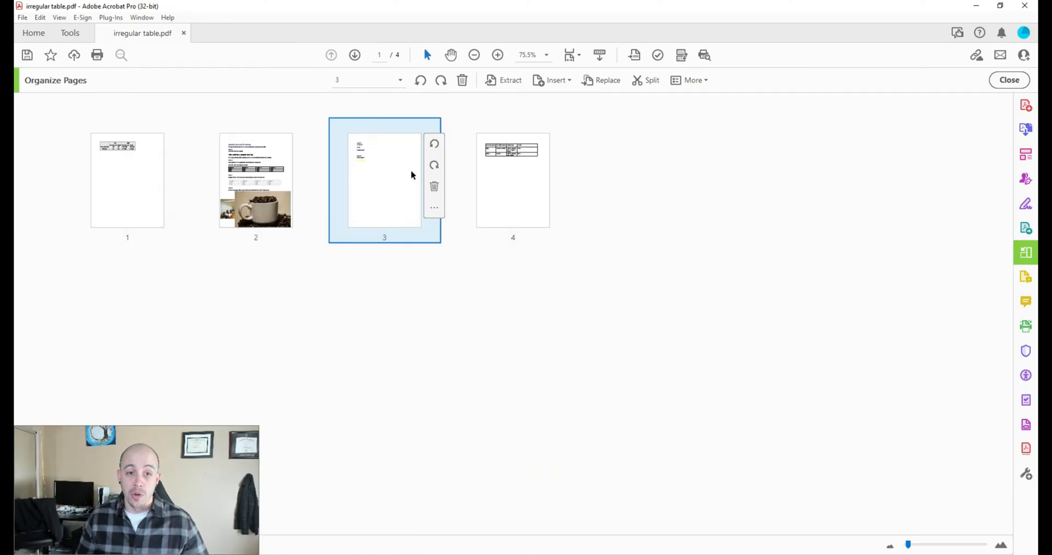
{"action": "left_click", "coordinate": [1010, 80]}
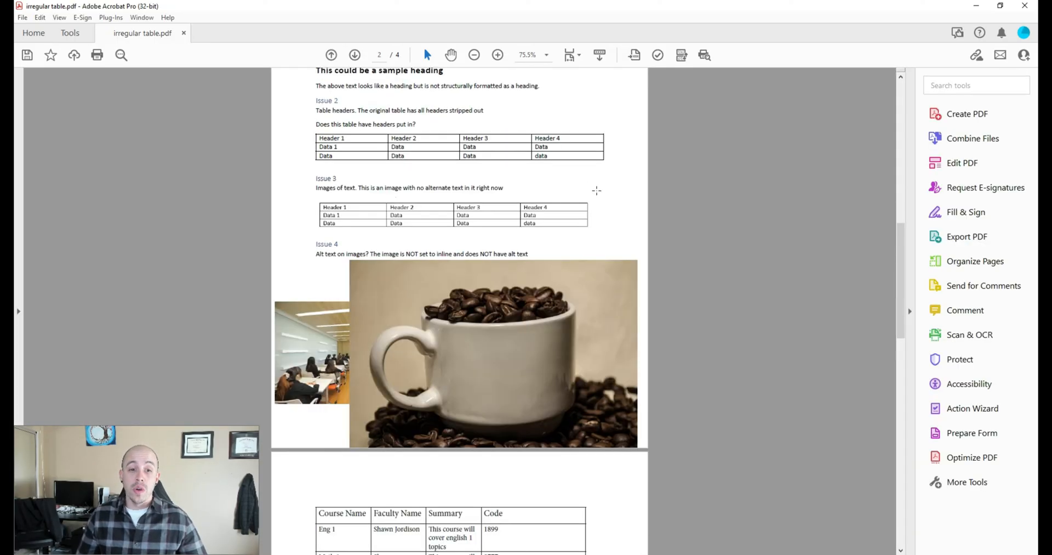
{"action": "left_click", "coordinate": [331, 54]}
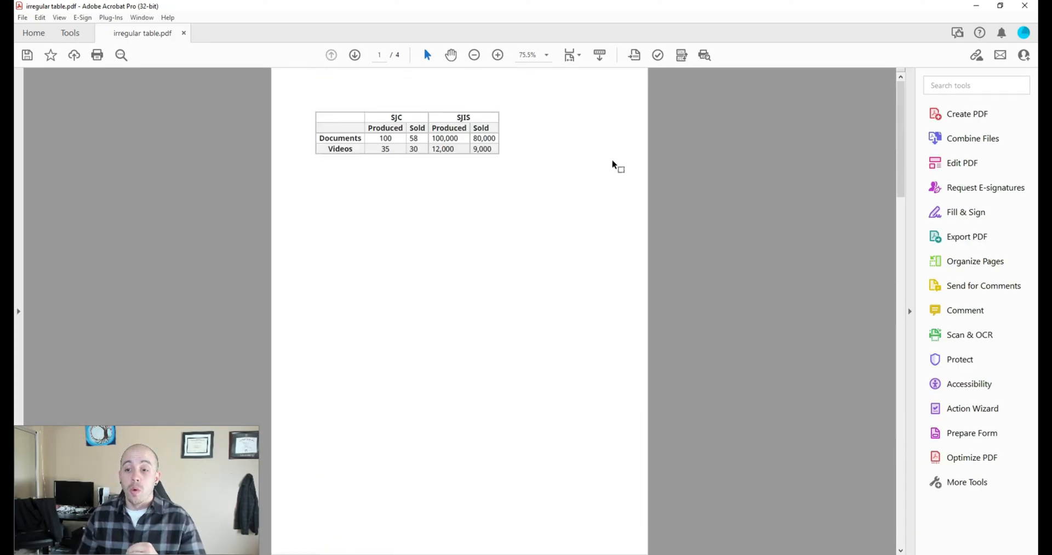
{"action": "mouse_move", "coordinate": [913, 287]}
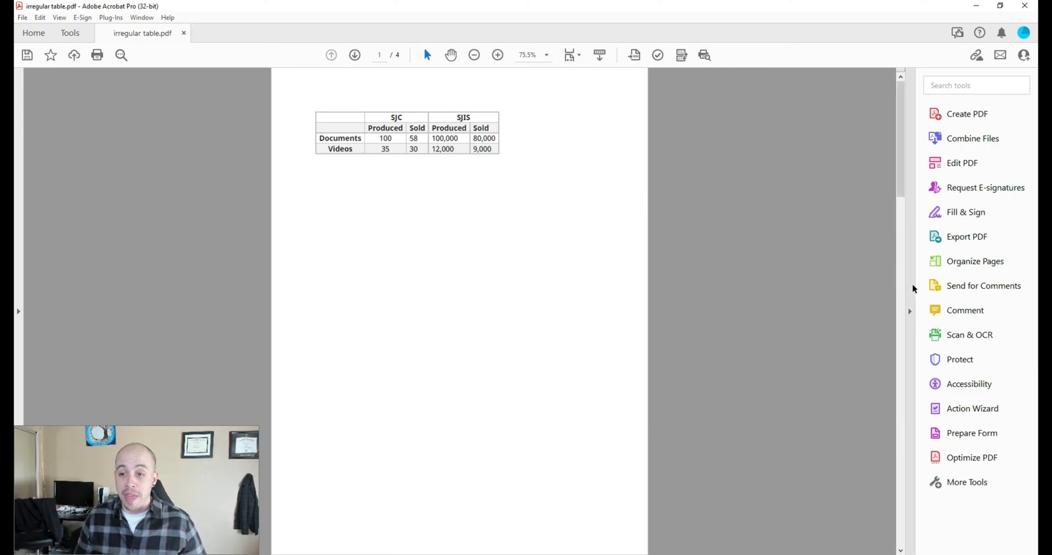
Step: Set Split to divide by Number of pages with 1 page per file
{"action": "left_click", "coordinate": [976, 261]}
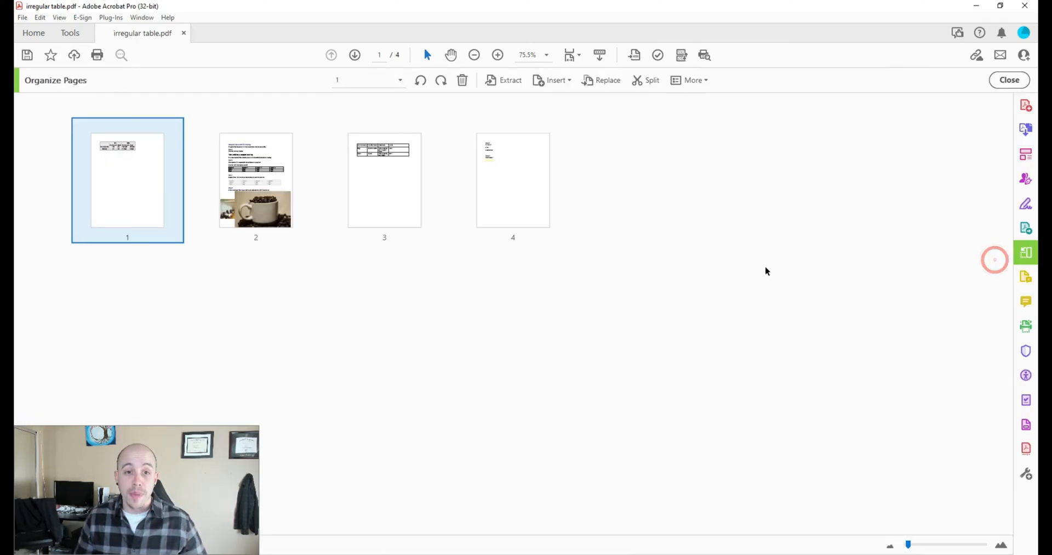
{"action": "mouse_move", "coordinate": [652, 80]}
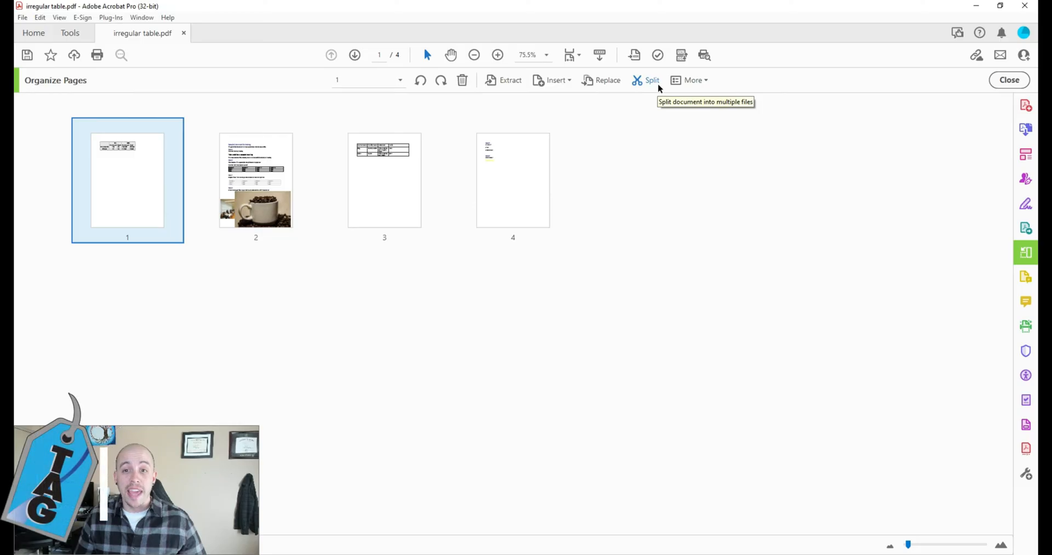
{"action": "mouse_move", "coordinate": [509, 85]}
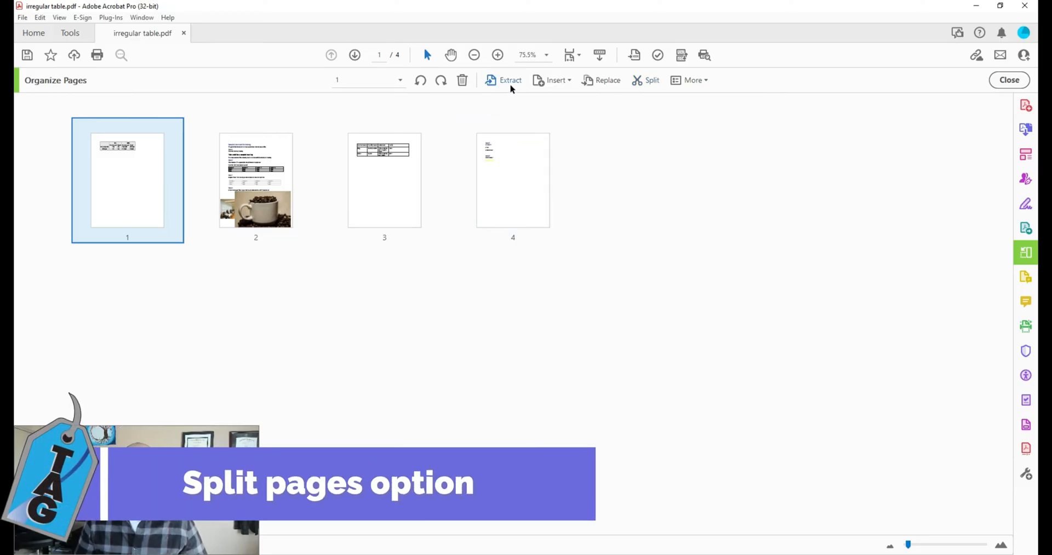
{"action": "mouse_move", "coordinate": [510, 80]}
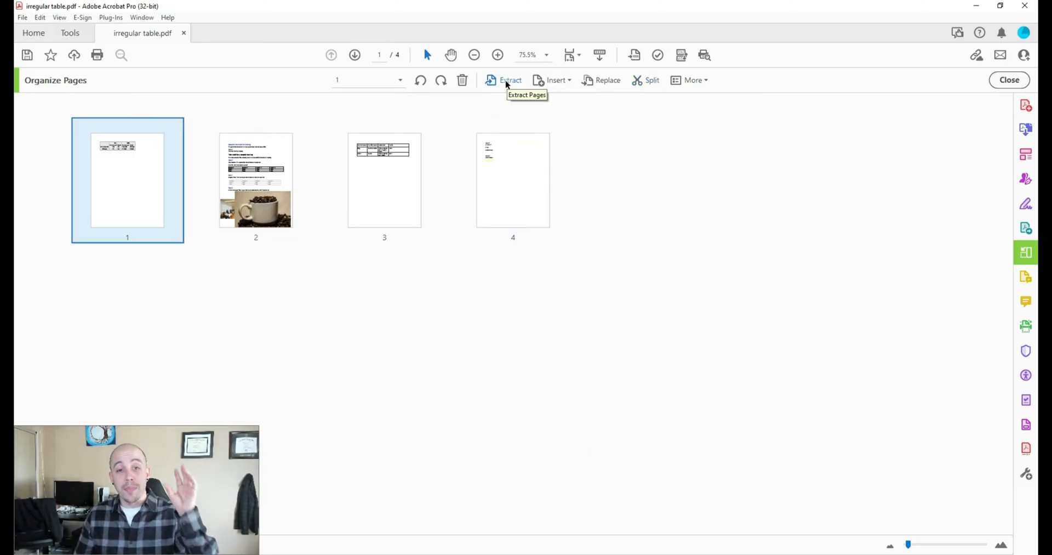
{"action": "mouse_move", "coordinate": [661, 97]}
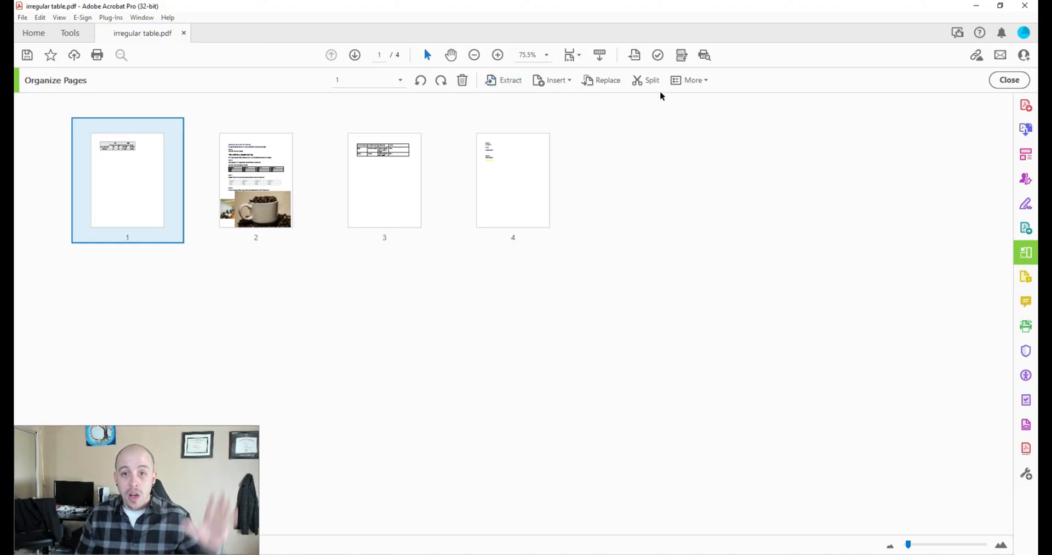
{"action": "left_click", "coordinate": [651, 80]}
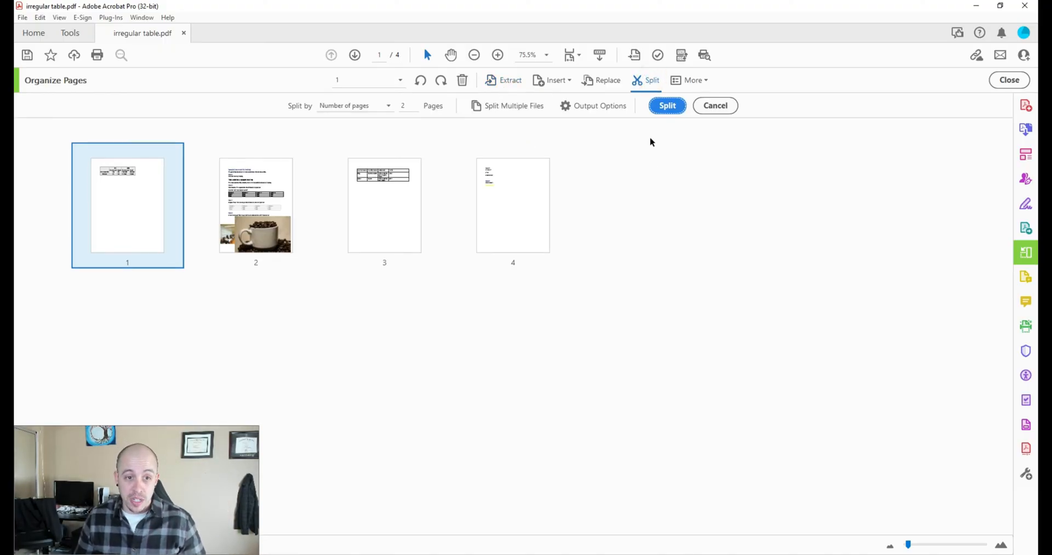
{"action": "mouse_move", "coordinate": [529, 116]}
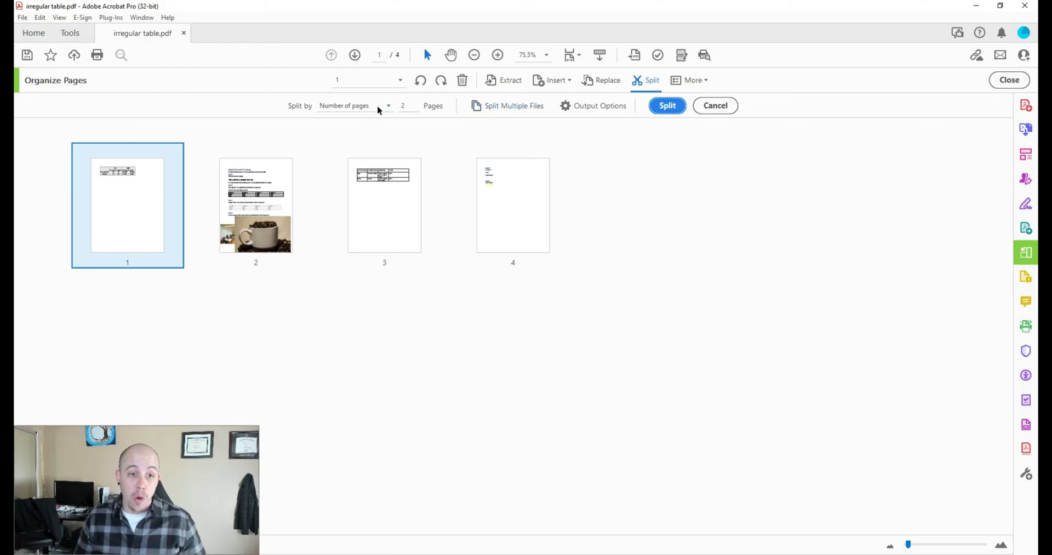
{"action": "left_click", "coordinate": [388, 106]}
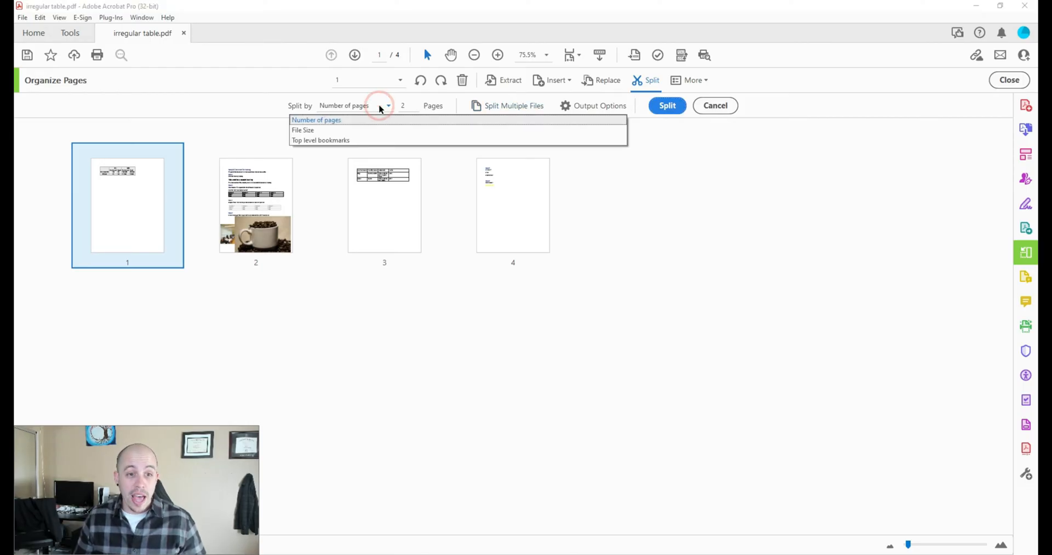
{"action": "left_click", "coordinate": [316, 120]}
{"action": "type", "text": "1"}
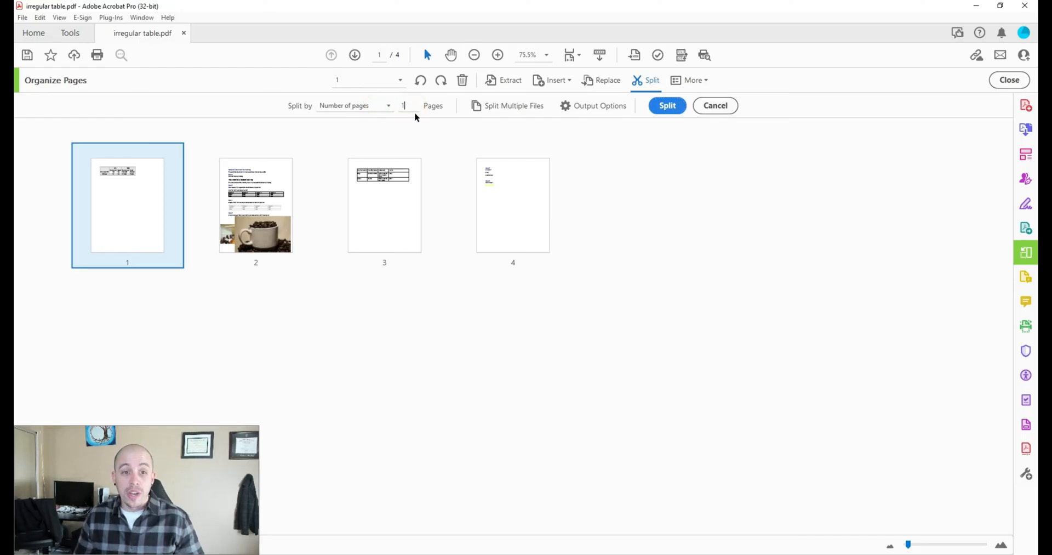
{"action": "left_click", "coordinate": [513, 205]}
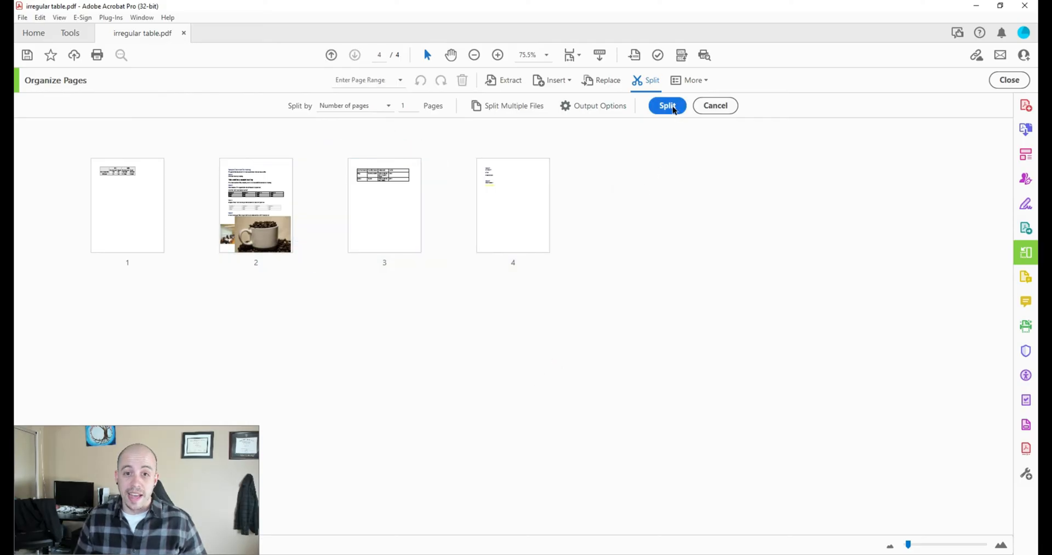
Step: Run the split and open irregular table_Part1, Part2 and another part from File Explorer
{"action": "left_click", "coordinate": [667, 105]}
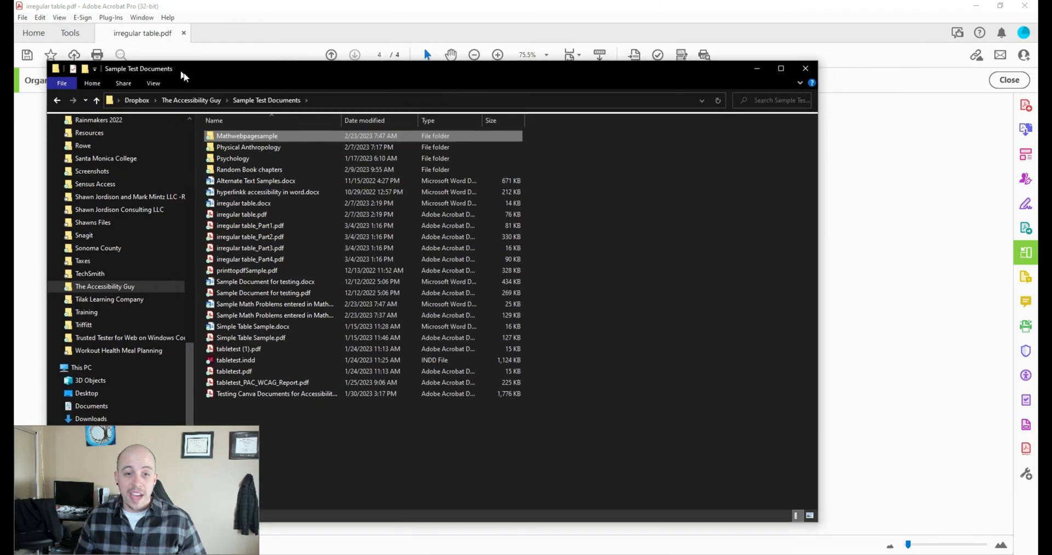
{"action": "left_click", "coordinate": [418, 225]}
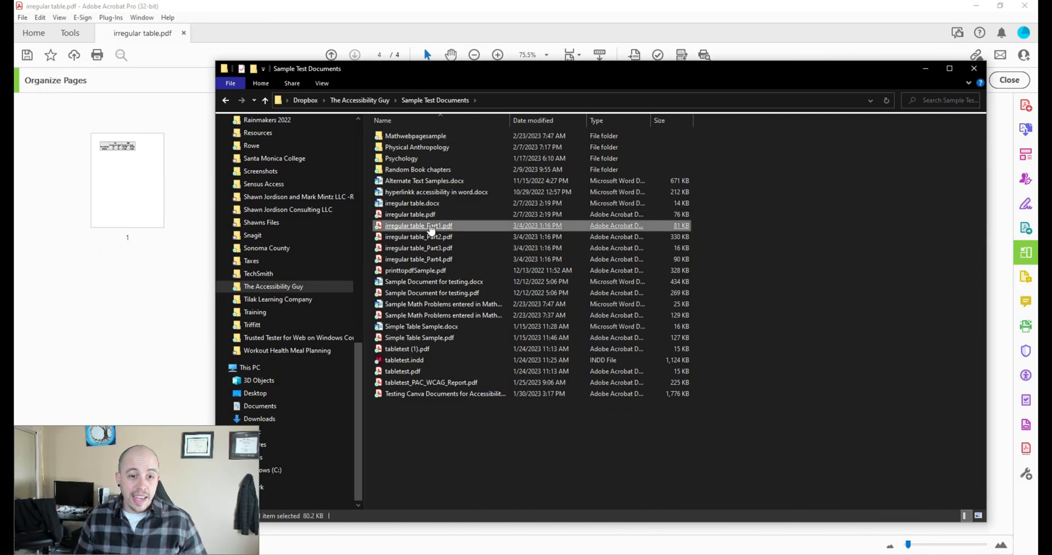
{"action": "double_click", "coordinate": [418, 225]}
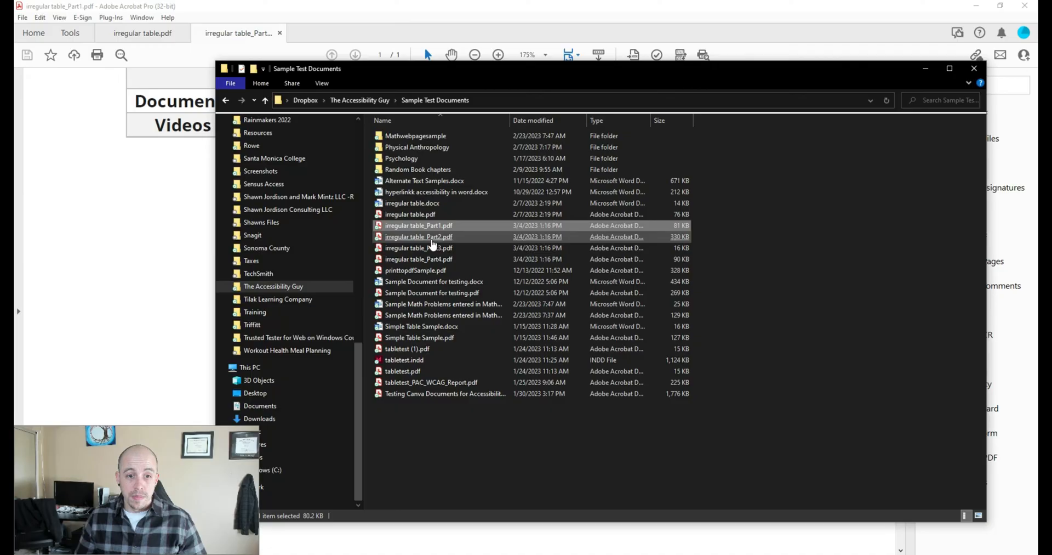
{"action": "double_click", "coordinate": [419, 237]}
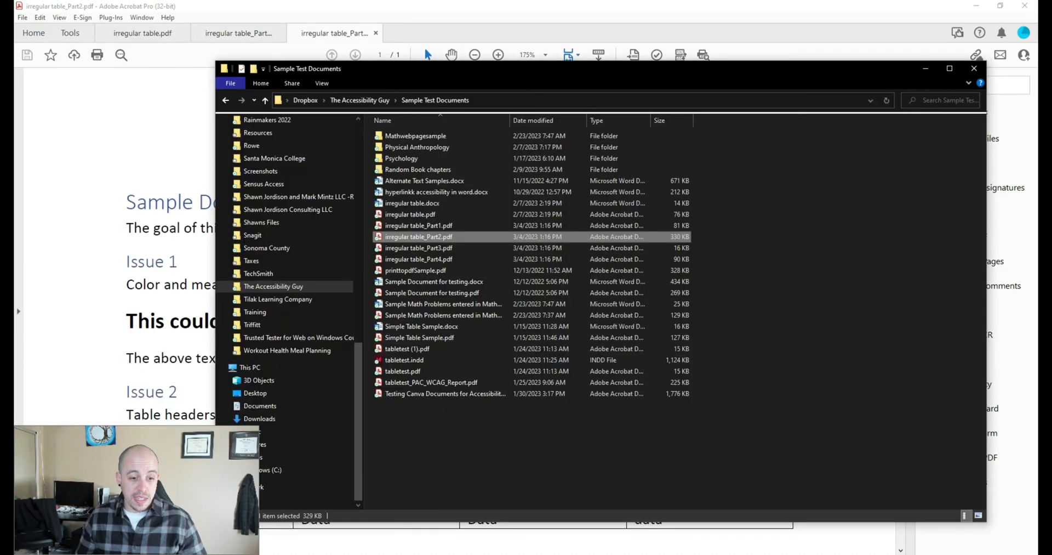
{"action": "double_click", "coordinate": [418, 259]}
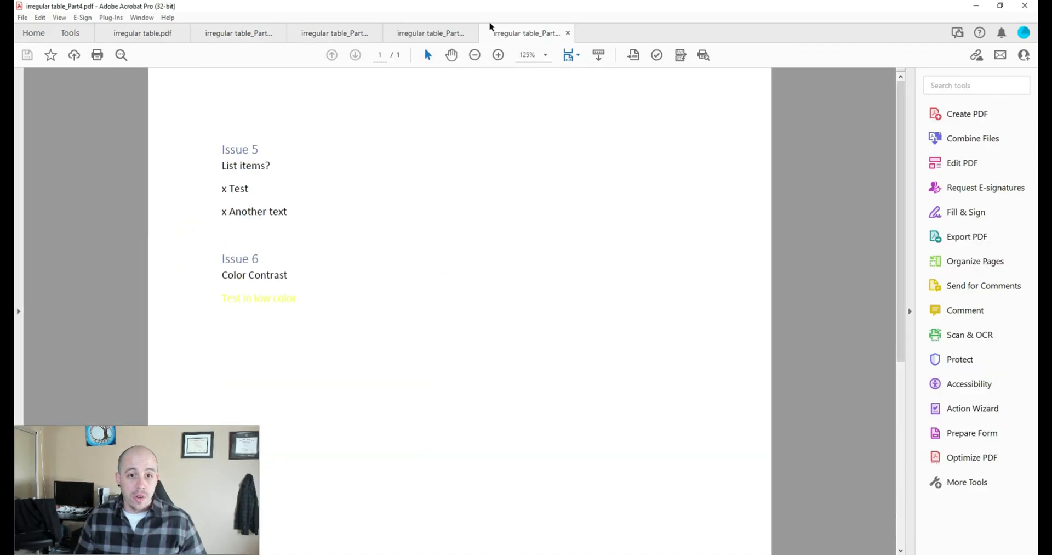
Step: Review Part2, the original irregular table.pdf, then Part1 with the Documents and Videos table
{"action": "left_click", "coordinate": [335, 33]}
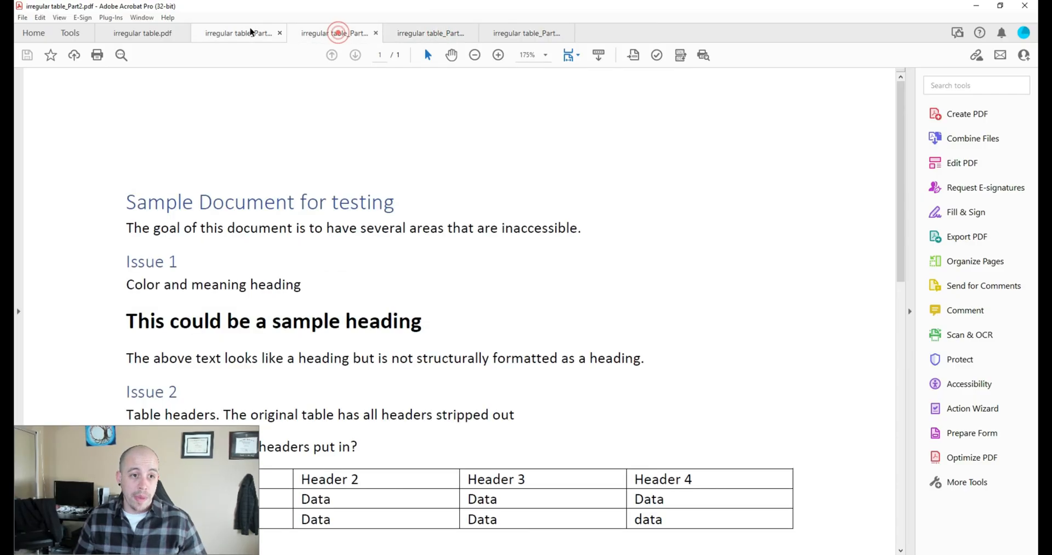
{"action": "left_click", "coordinate": [975, 261]}
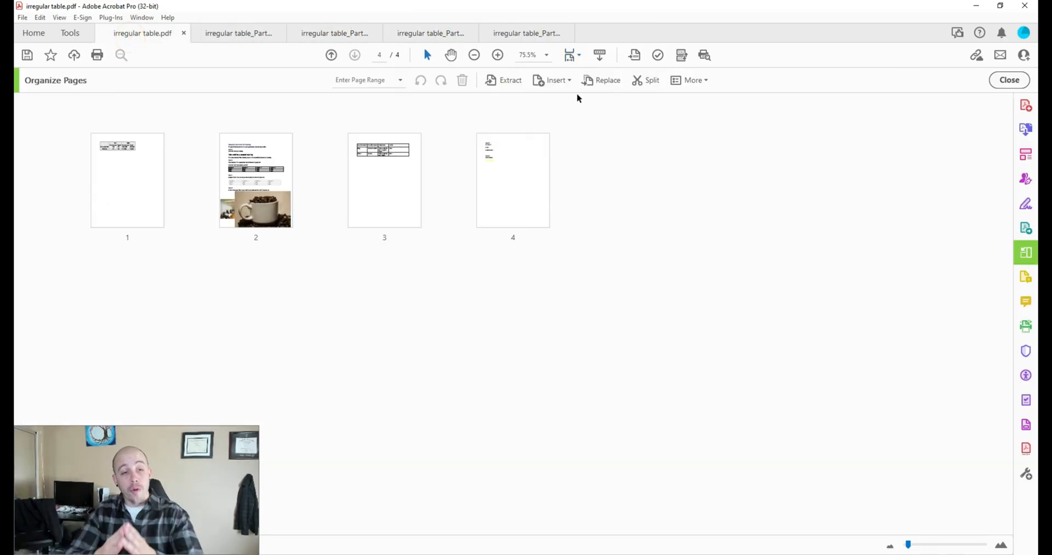
{"action": "left_click", "coordinate": [239, 33]}
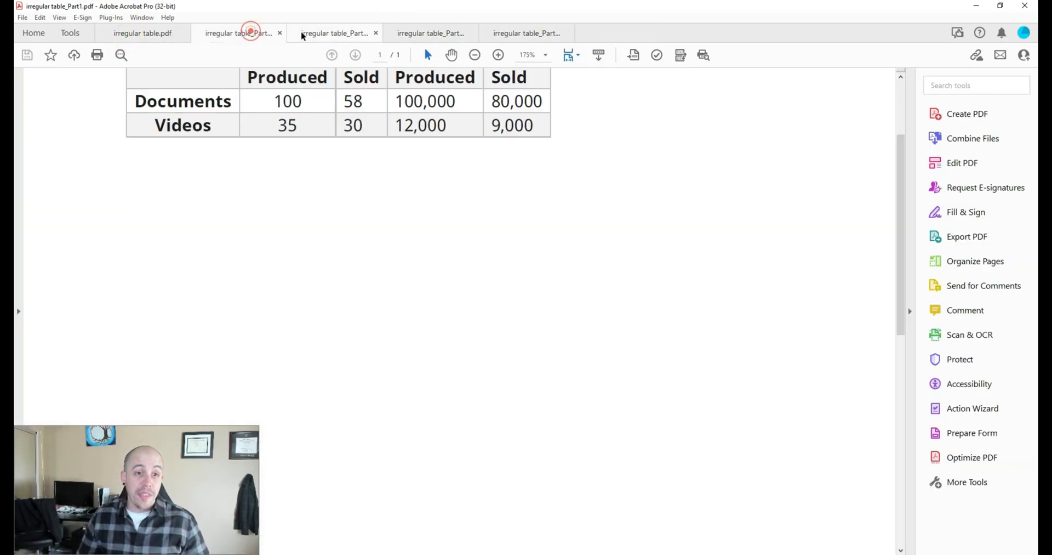